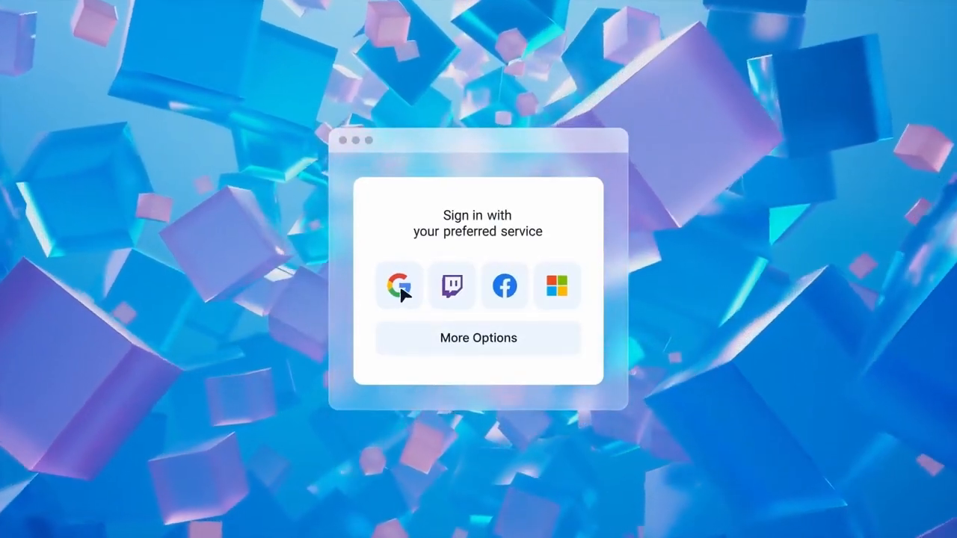
Bring up the Sui Wallet listing showing Remove from Chrome
{"action": "left_click", "coordinate": [399, 285]}
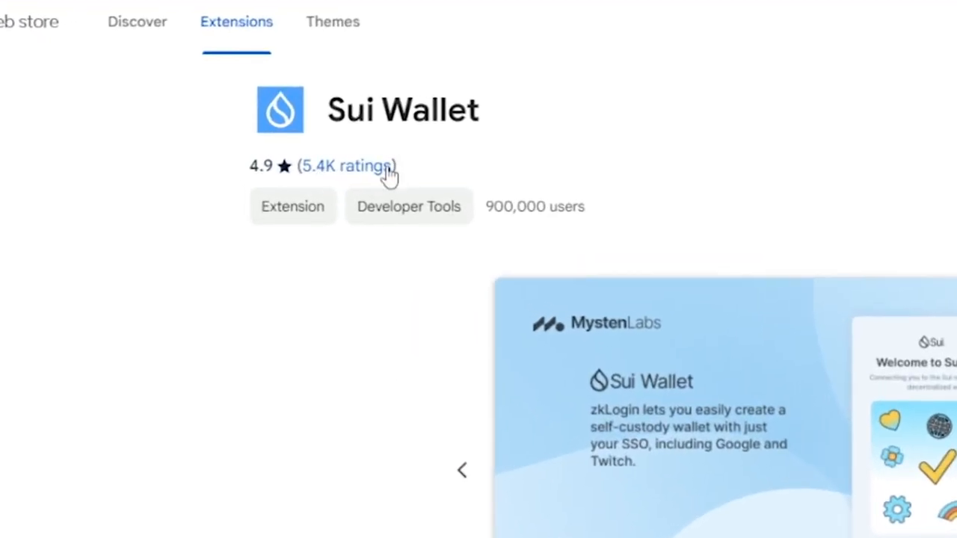
{"action": "mouse_move", "coordinate": [625, 188]}
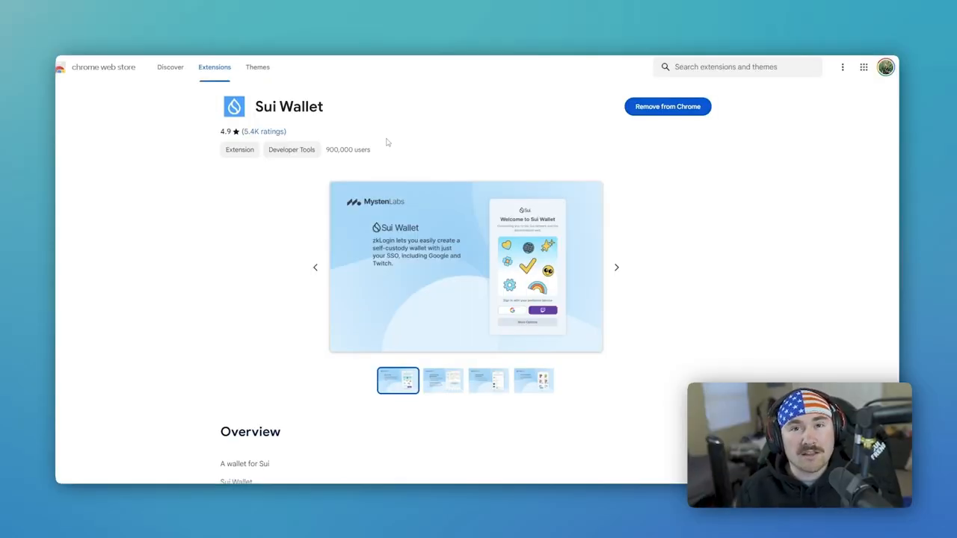
{"action": "mouse_move", "coordinate": [667, 106]}
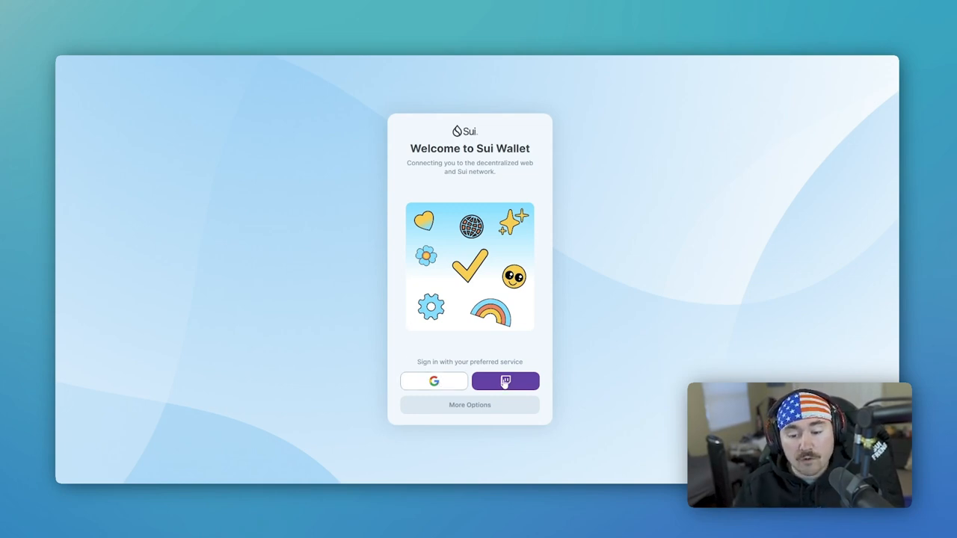
{"action": "mouse_move", "coordinate": [441, 381]}
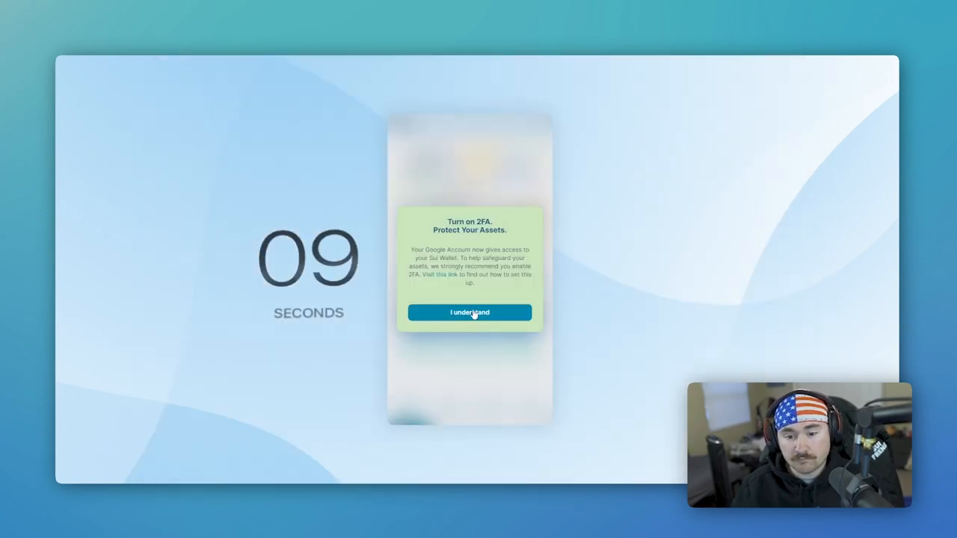
Acknowledge the 2FA advice with I understand after Google sign-in
{"action": "left_click", "coordinate": [470, 313]}
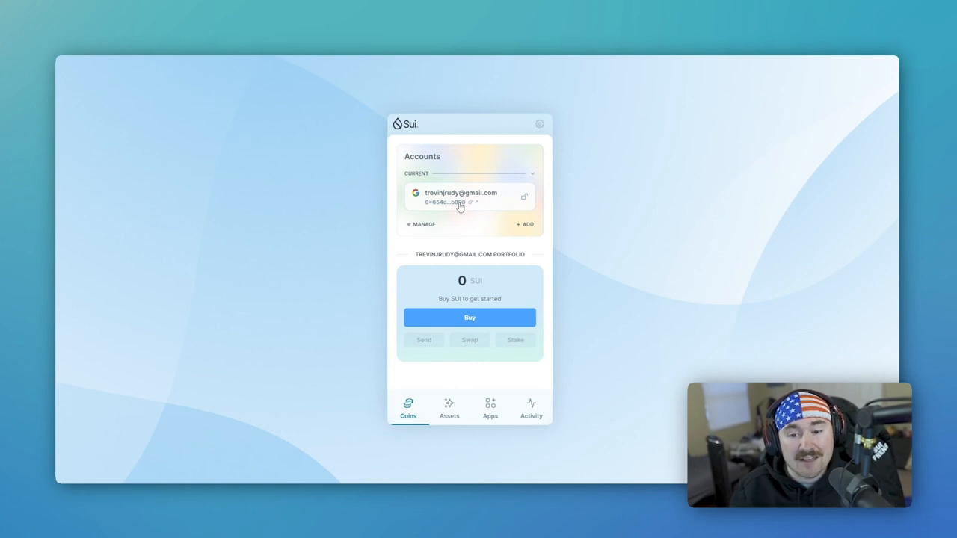
{"action": "mouse_move", "coordinate": [618, 243]}
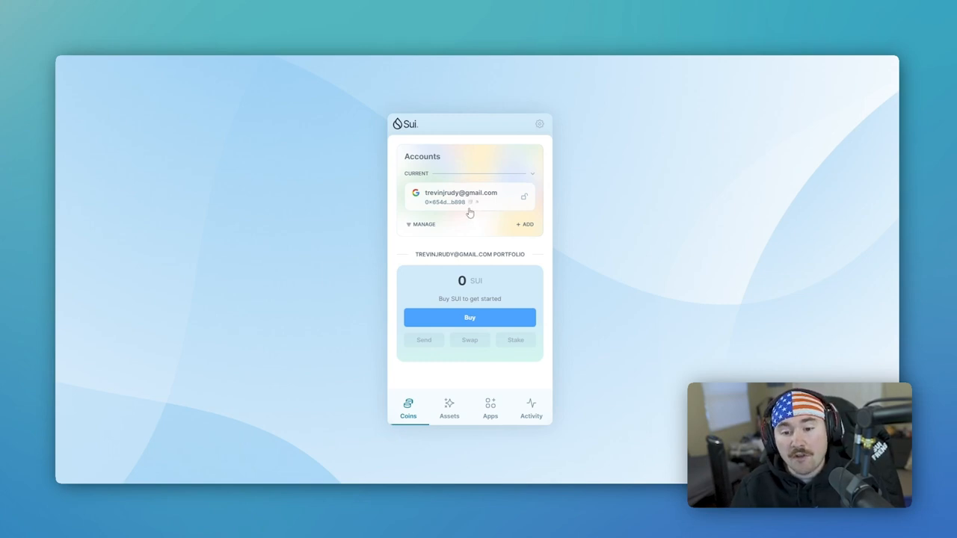
{"action": "mouse_move", "coordinate": [471, 206]}
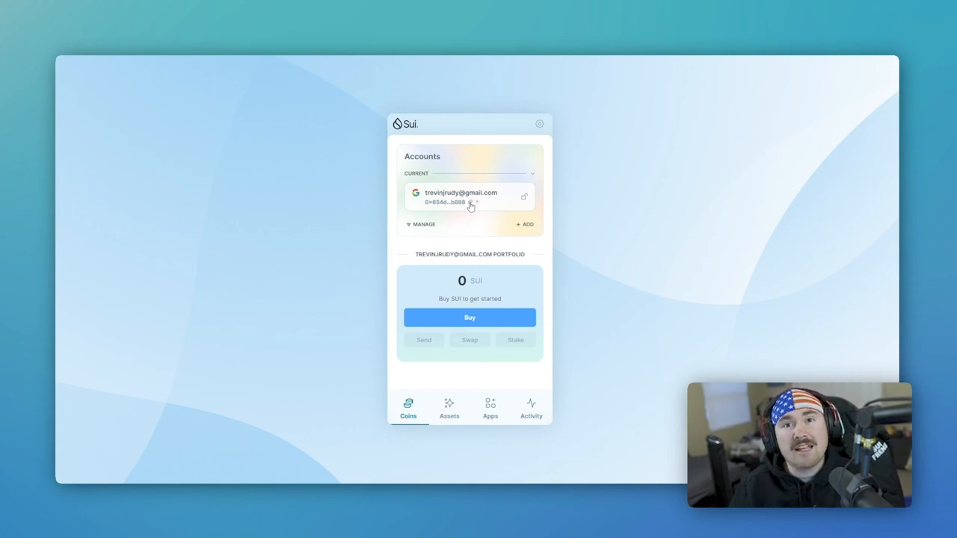
{"action": "mouse_move", "coordinate": [228, 251]}
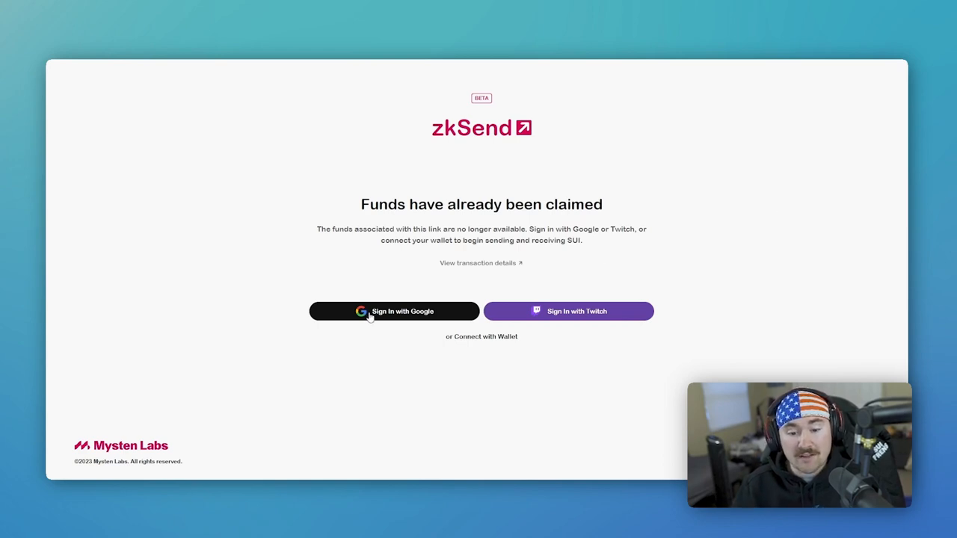
{"action": "mouse_move", "coordinate": [485, 344]}
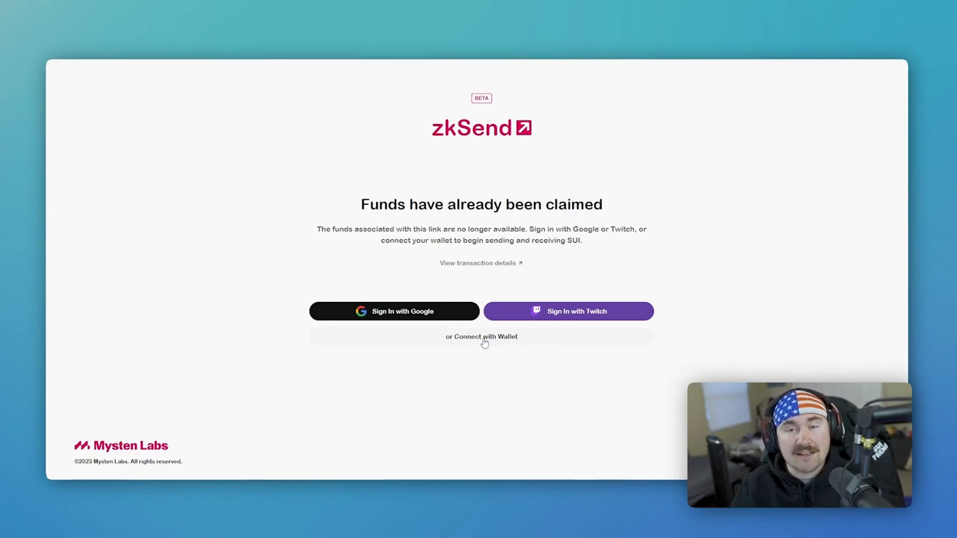
Connect Ethos Wallet to zkSend, reaching the Create a claim link form with 7.16 SUI
{"action": "left_click", "coordinate": [482, 336]}
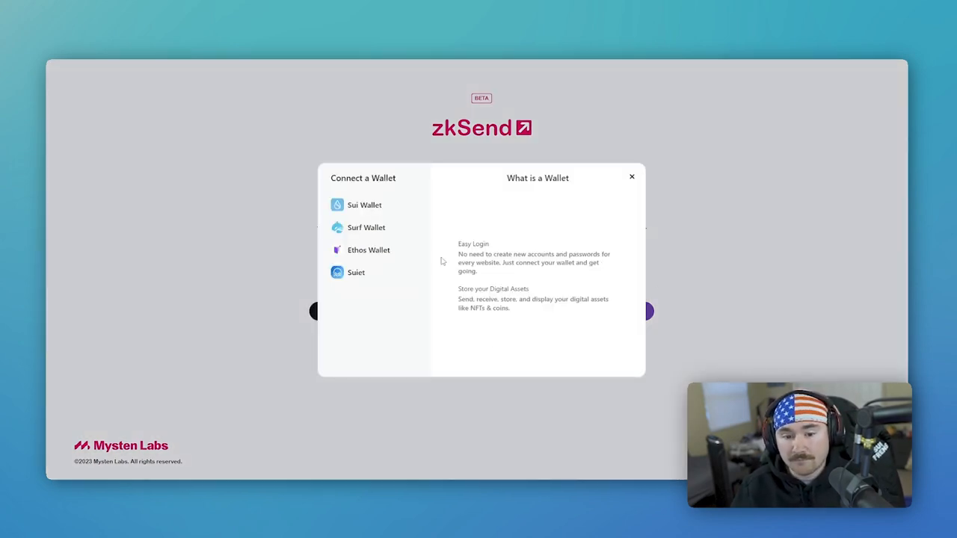
{"action": "left_click", "coordinate": [368, 250]}
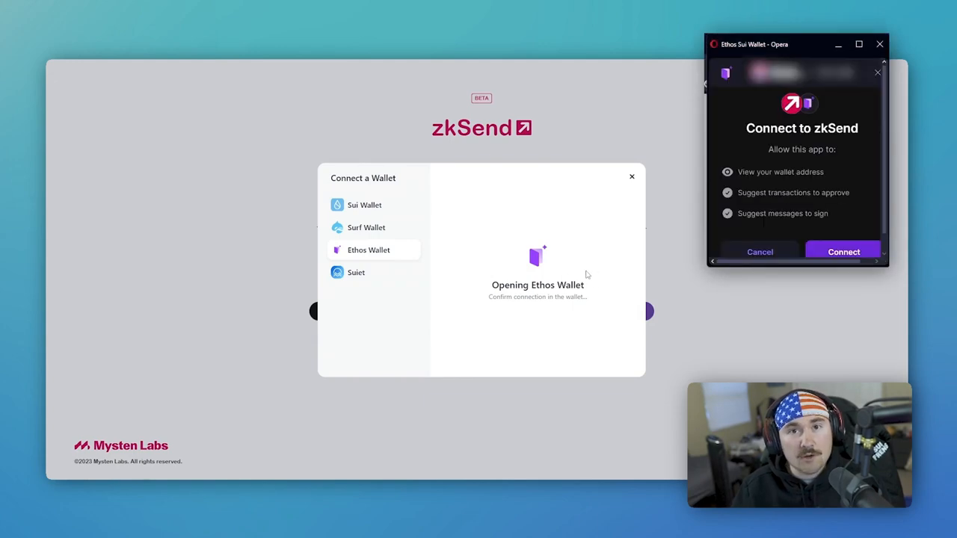
{"action": "left_click", "coordinate": [843, 251]}
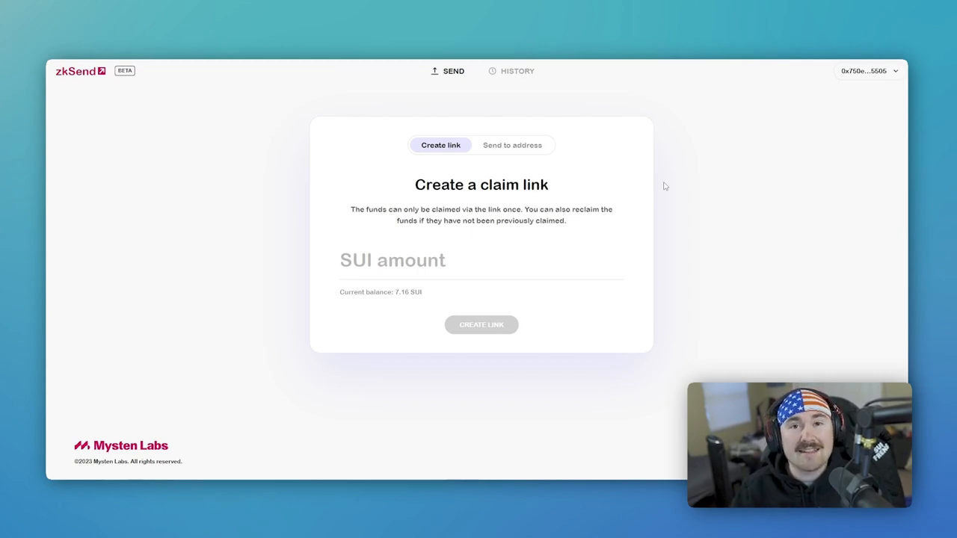
Create a claim link holding 2 SUI and approve the transfer in the wallet popup
{"action": "left_click", "coordinate": [392, 260]}
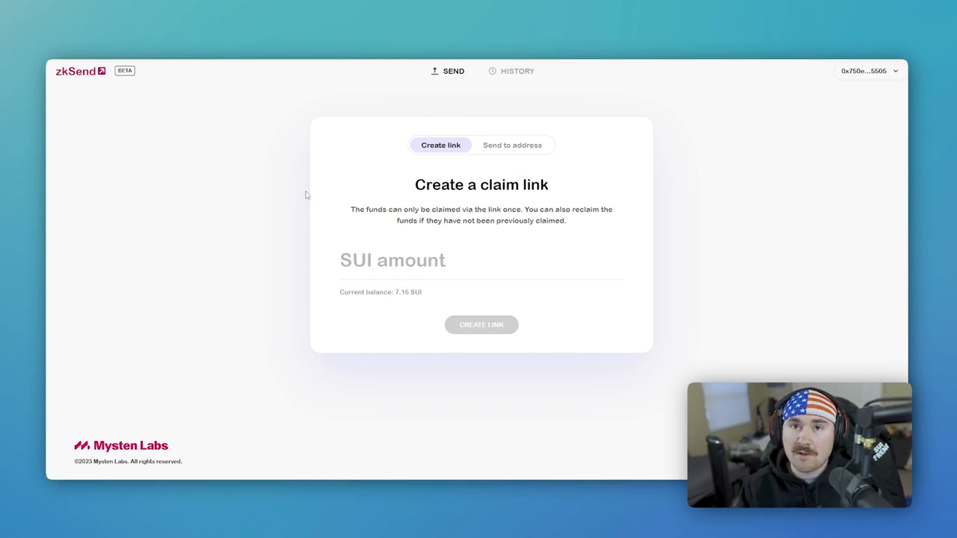
{"action": "type", "text": "2"}
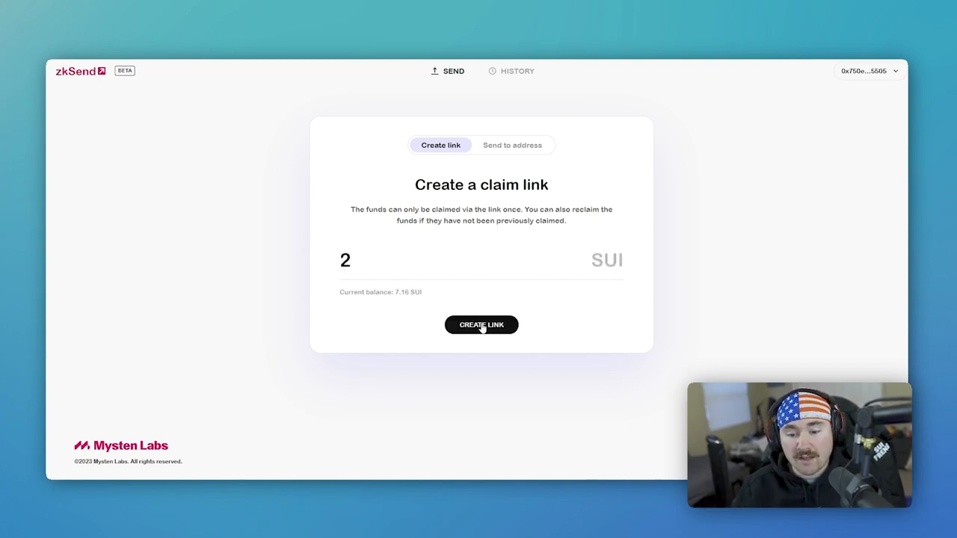
{"action": "left_click", "coordinate": [481, 324]}
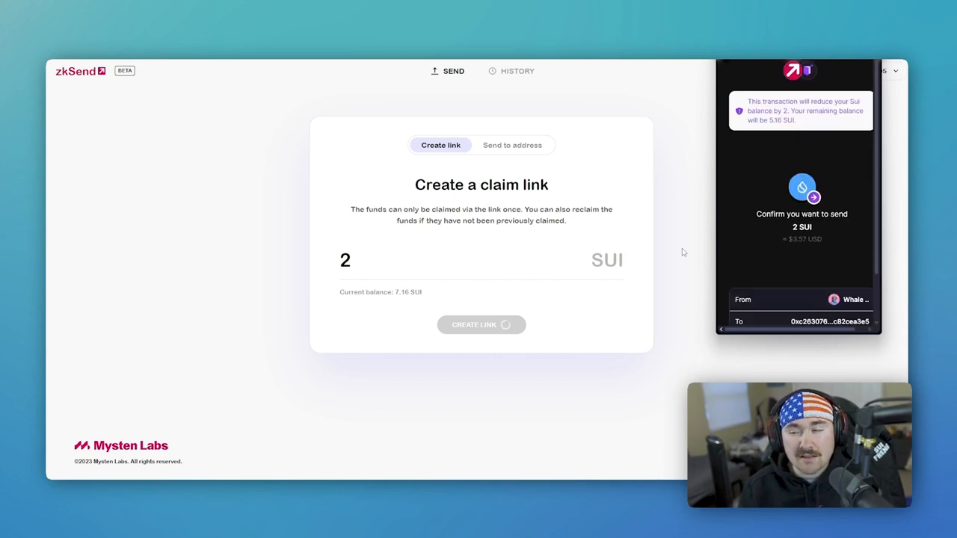
{"action": "mouse_move", "coordinate": [781, 233]}
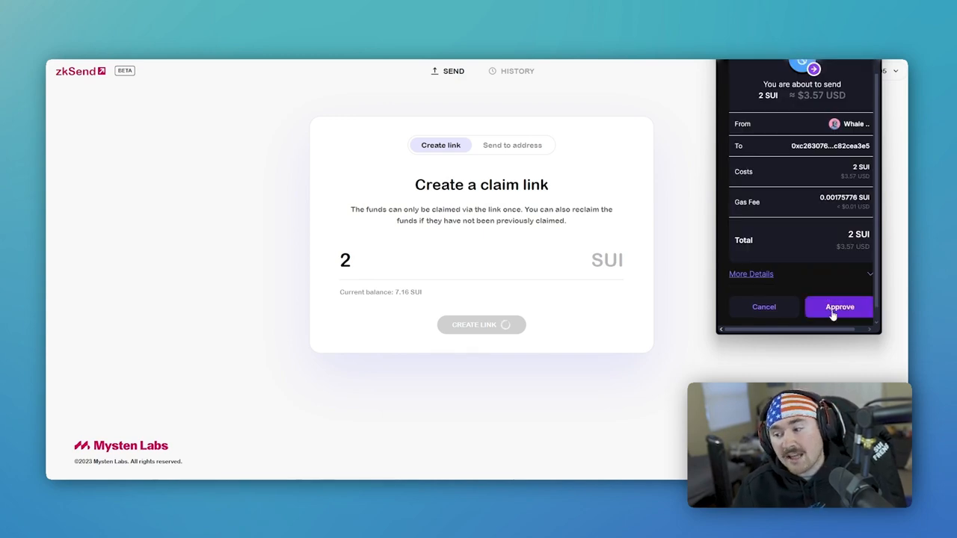
{"action": "left_click", "coordinate": [839, 307]}
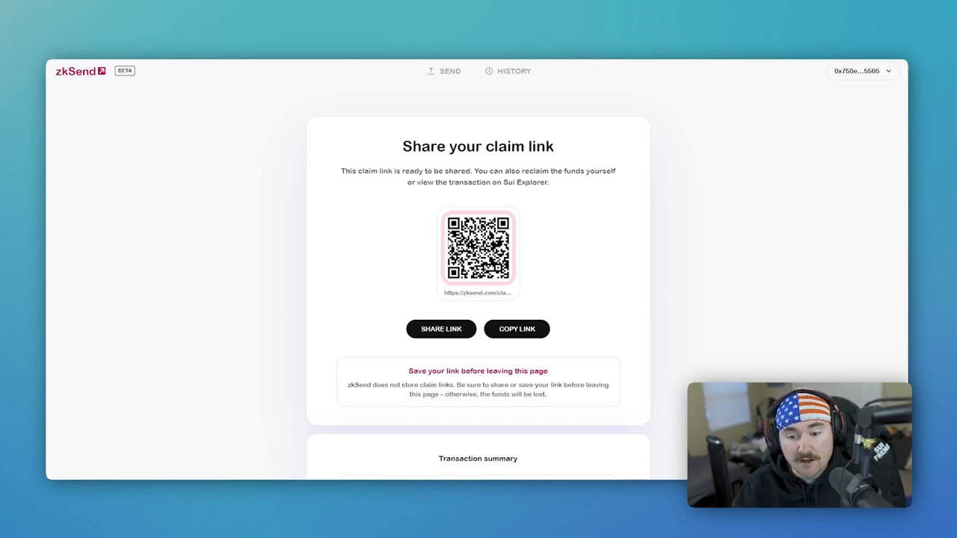
{"action": "mouse_move", "coordinate": [490, 262]}
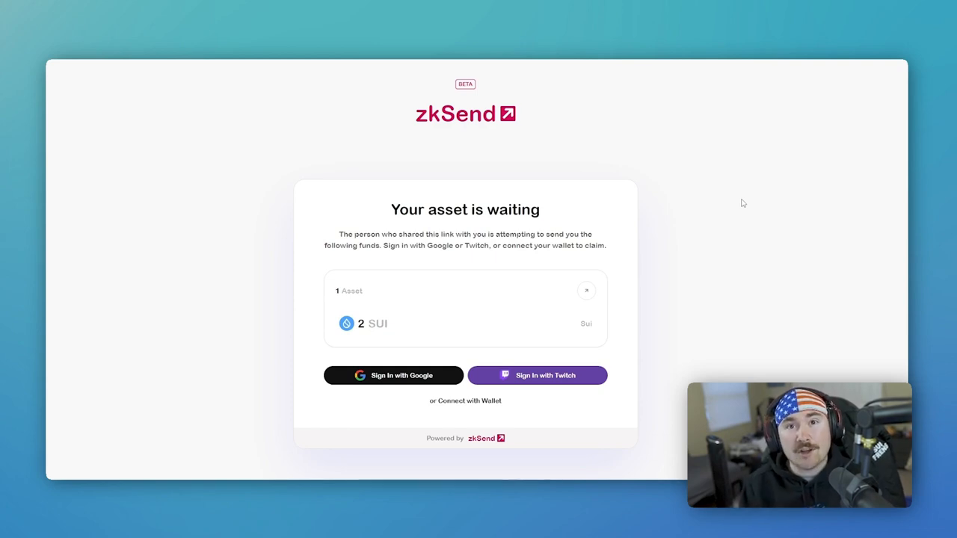
{"action": "mouse_move", "coordinate": [723, 197]}
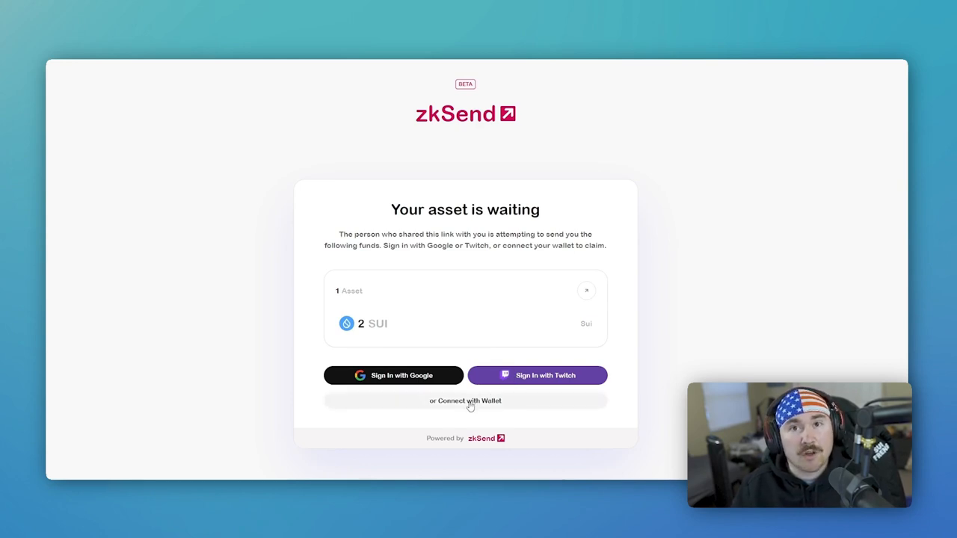
Connect Sui Wallet on the claim page, approving the connection to zksend.com
{"action": "left_click", "coordinate": [465, 401]}
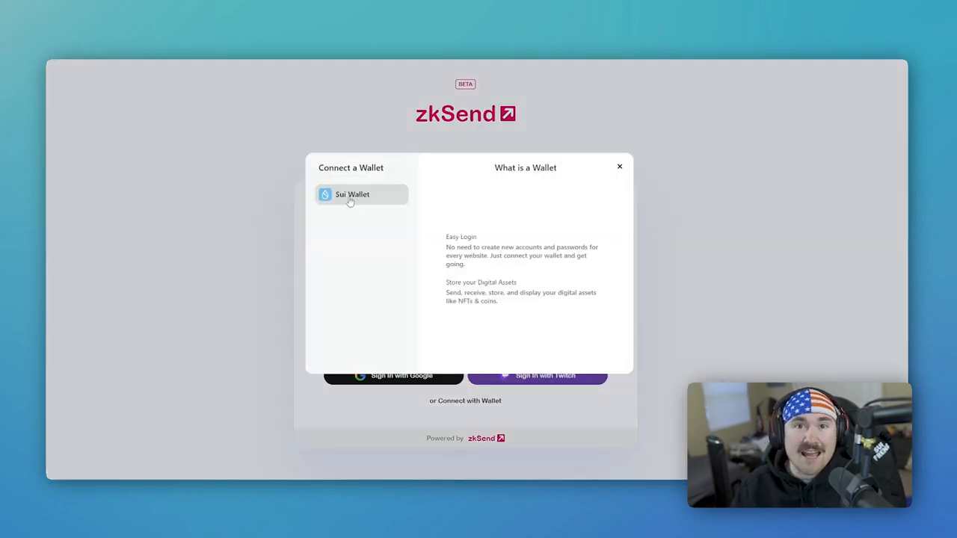
{"action": "left_click", "coordinate": [353, 195]}
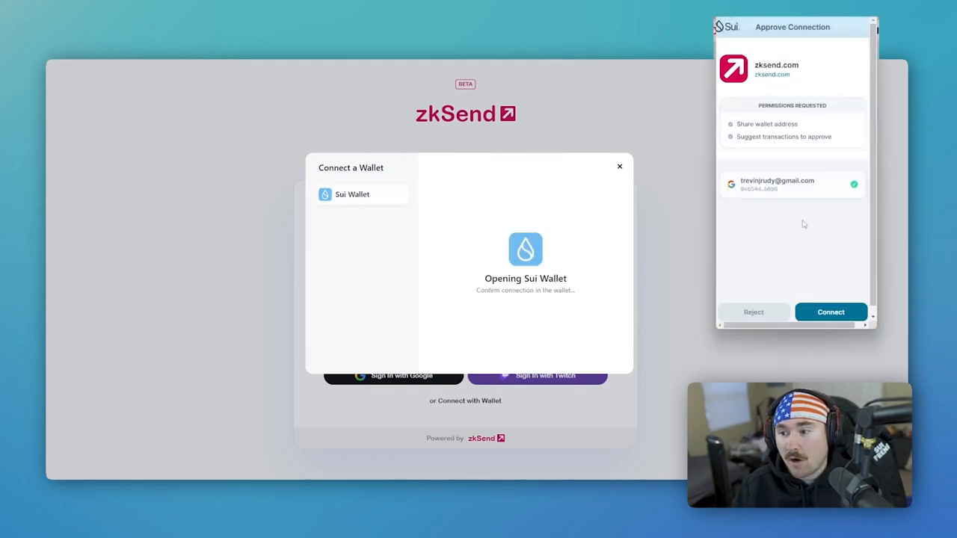
{"action": "left_click", "coordinate": [830, 313]}
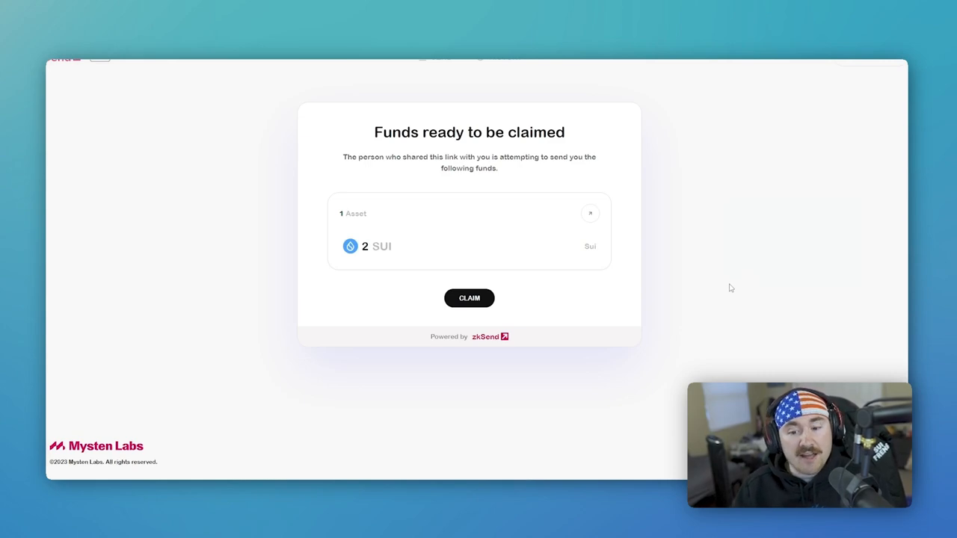
Claim the 2 SUI from the link into the connected wallet
{"action": "left_click", "coordinate": [470, 298]}
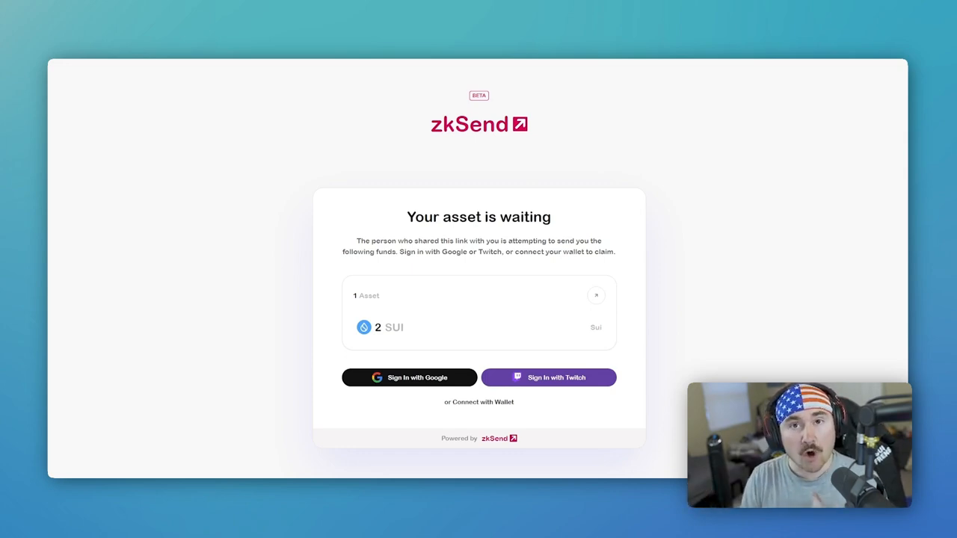
Sign in with the Google account and claim the 2 SUI waiting on the link
{"action": "left_click", "coordinate": [410, 377]}
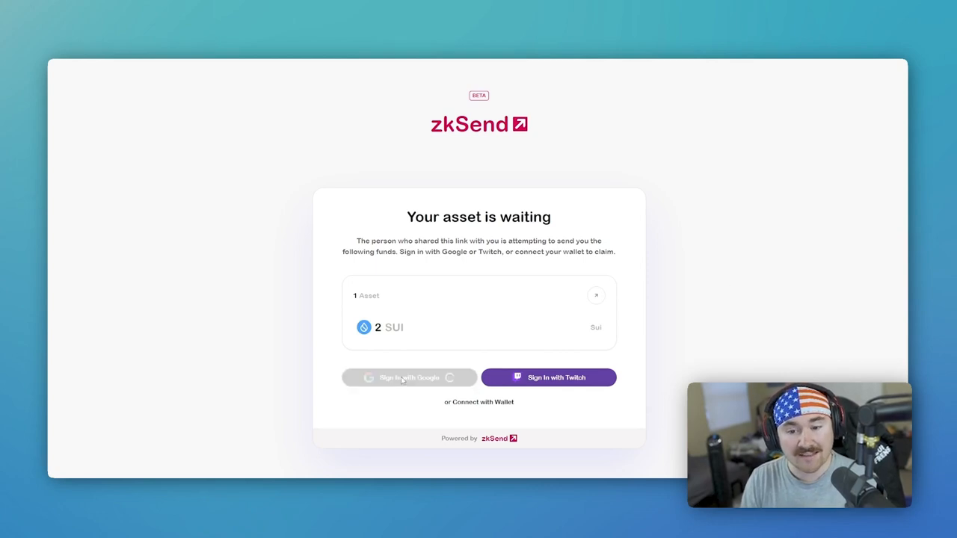
{"action": "left_click", "coordinate": [410, 377]}
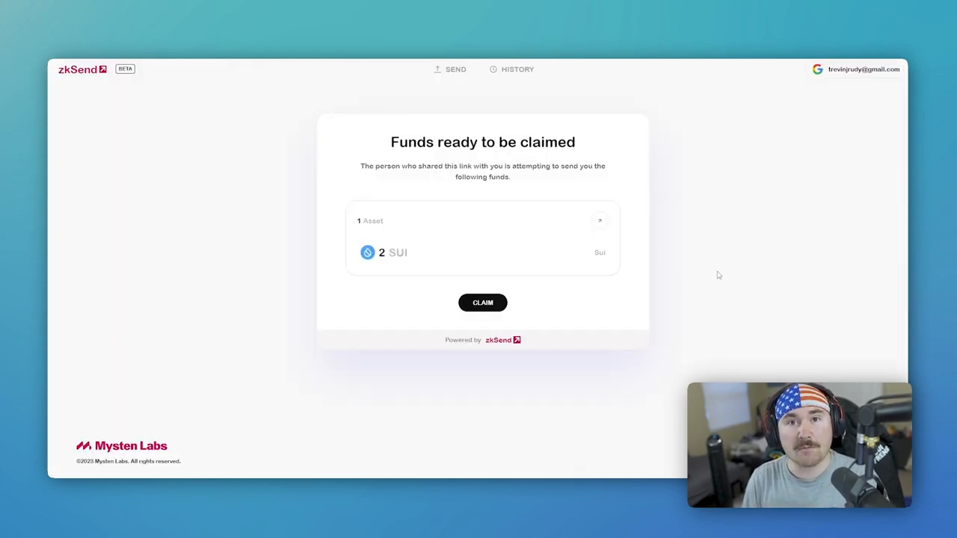
{"action": "left_click", "coordinate": [481, 302]}
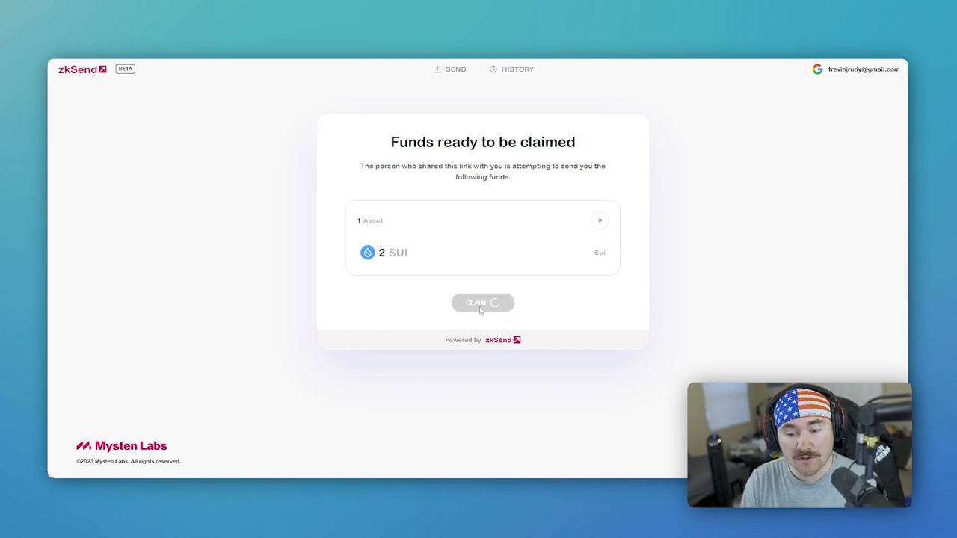
{"action": "left_click", "coordinate": [481, 302]}
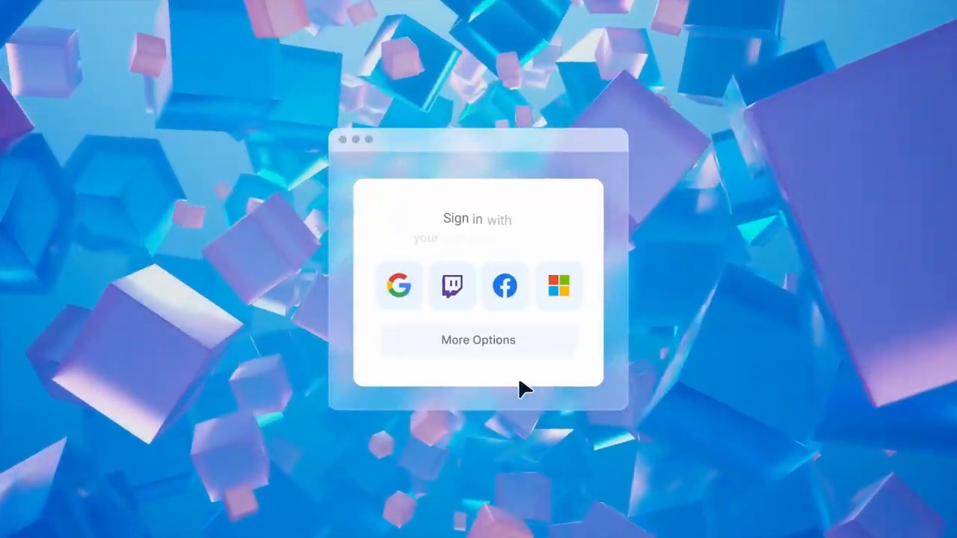
{"action": "left_click", "coordinate": [397, 286]}
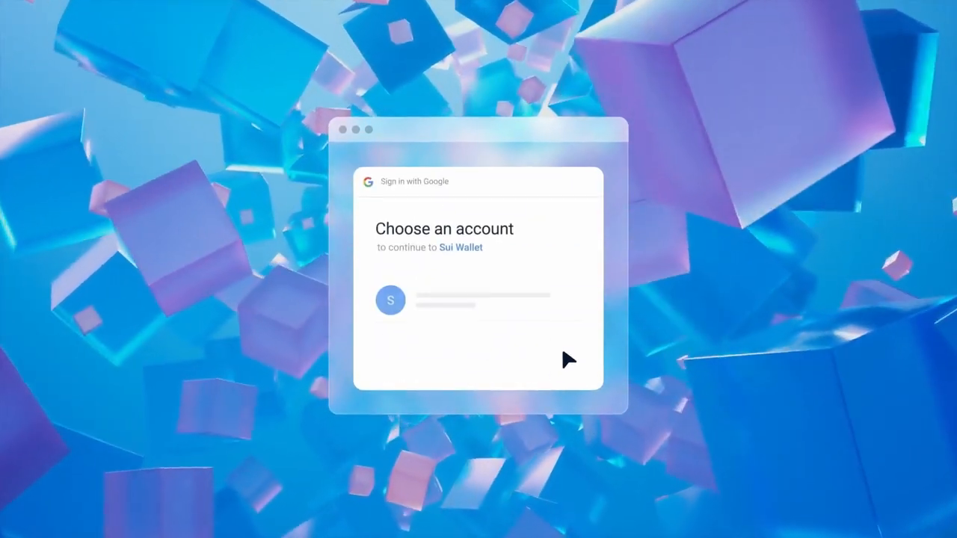